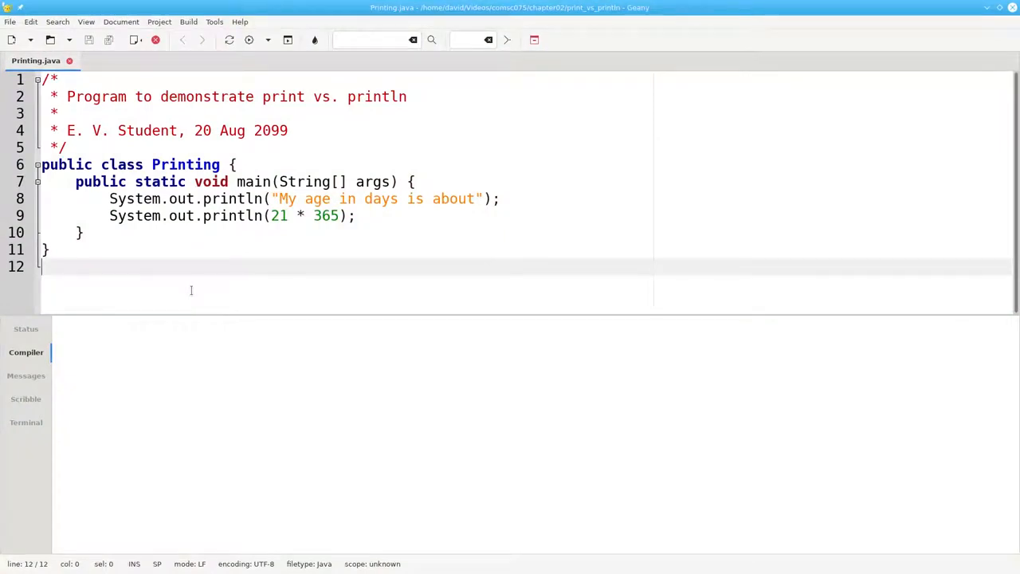
Compile the original Printing.java from the Build menu
click(188, 22)
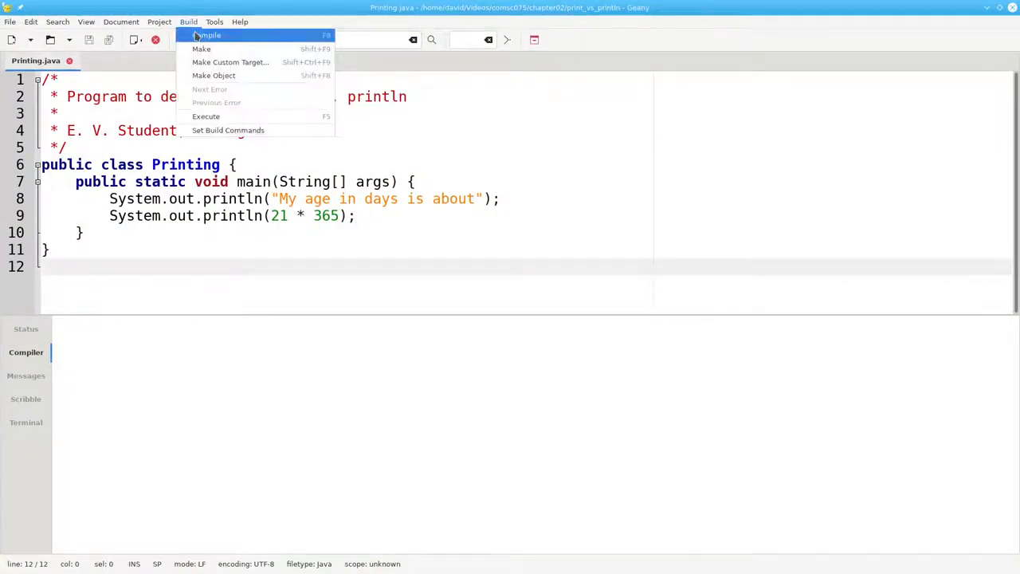
click(209, 35)
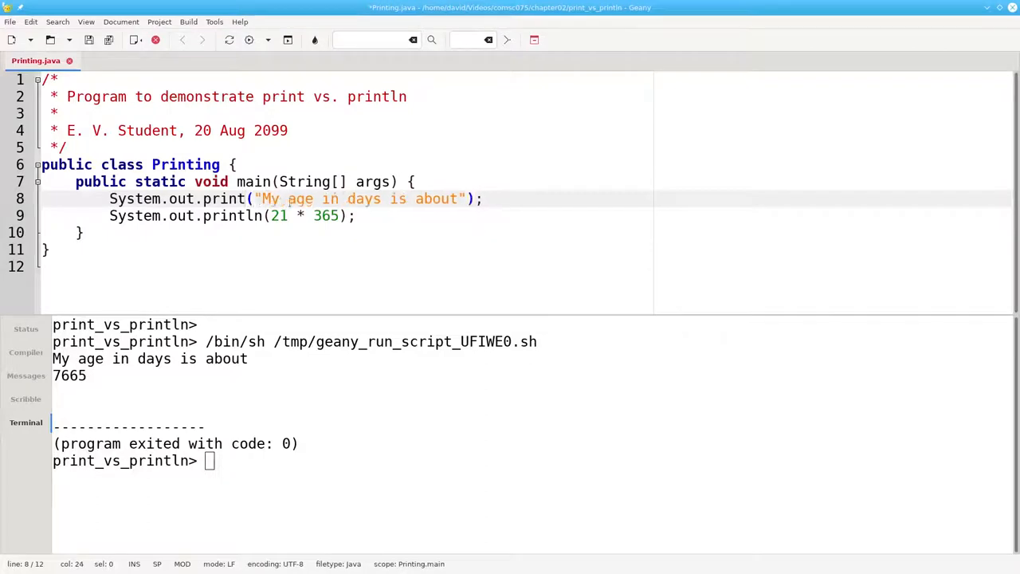
Recompile and run Printing.java after changing line 8 to System.out.print
click(188, 21)
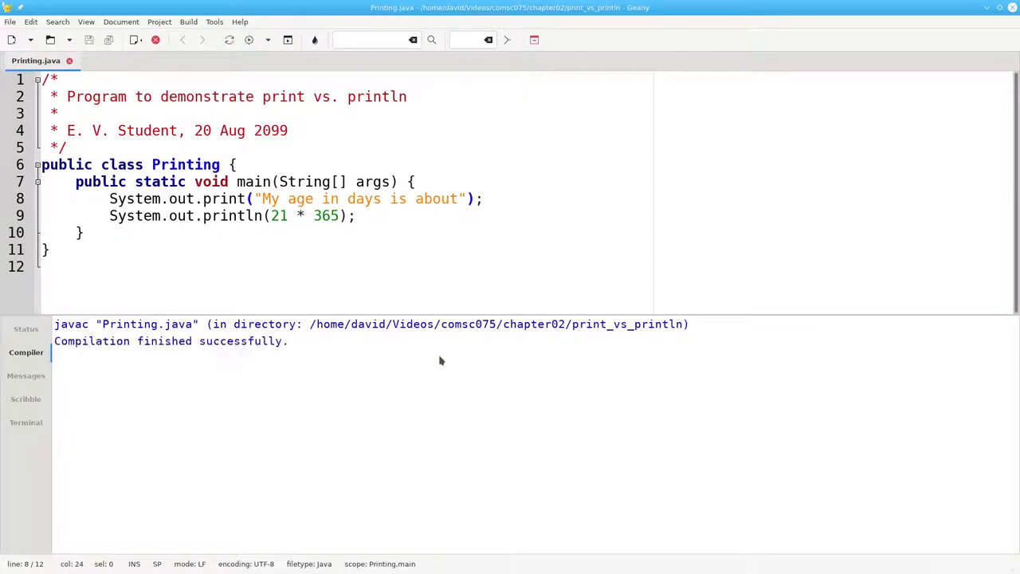
click(189, 22)
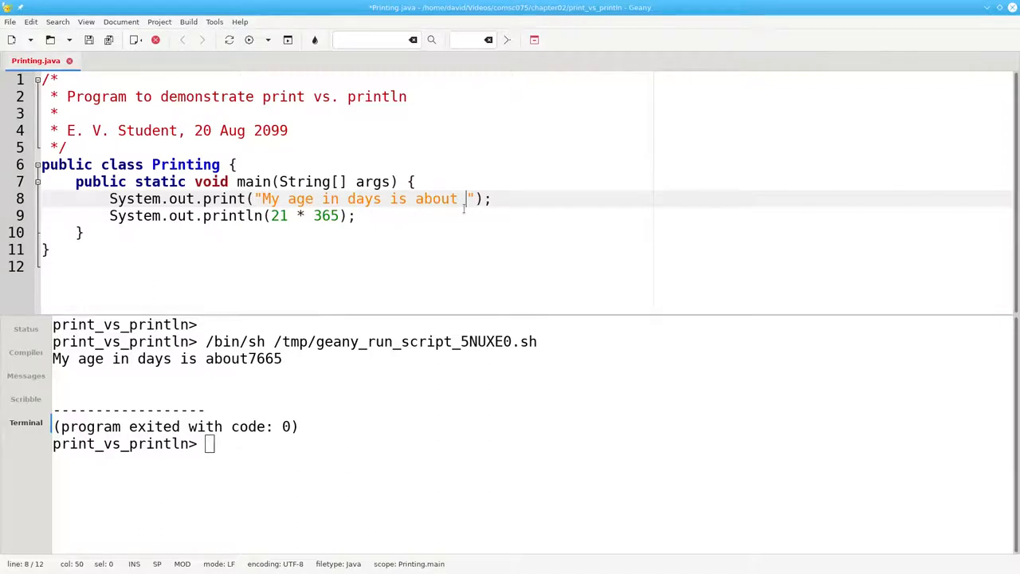
Compile and execute the program, showing "My age in days is about 7665"
click(188, 22)
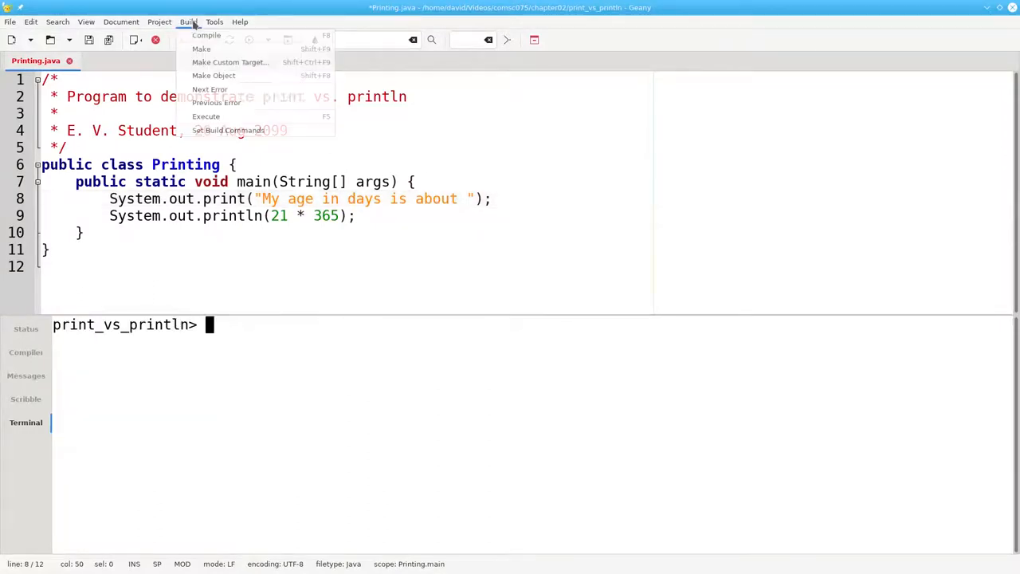
click(206, 35)
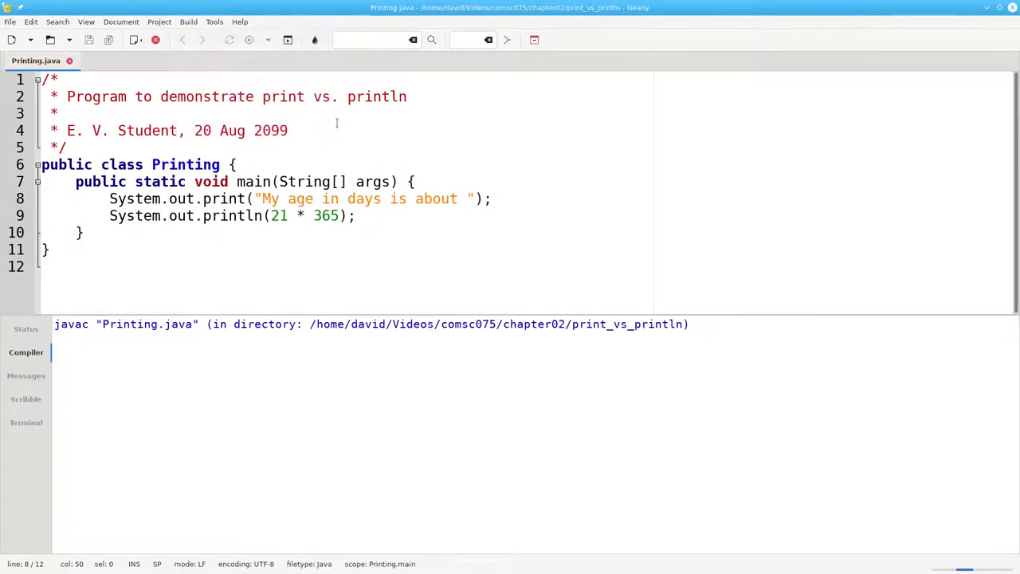
click(229, 40)
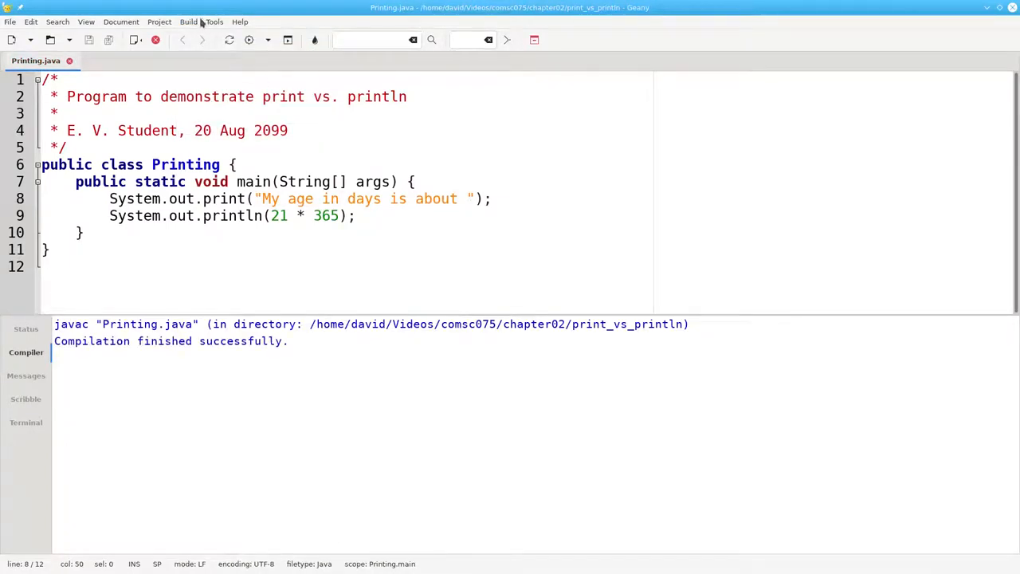
click(189, 21)
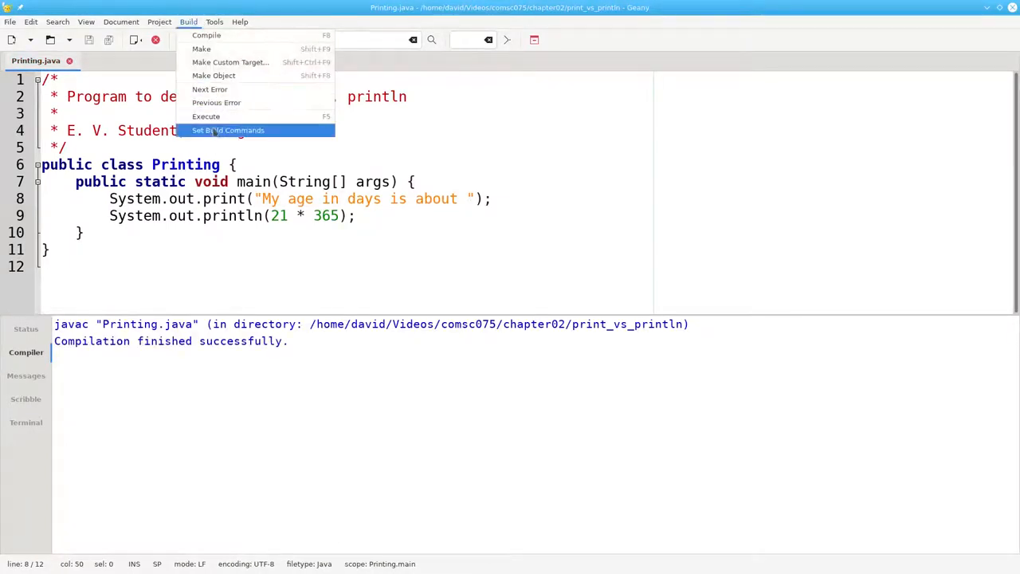
click(206, 116)
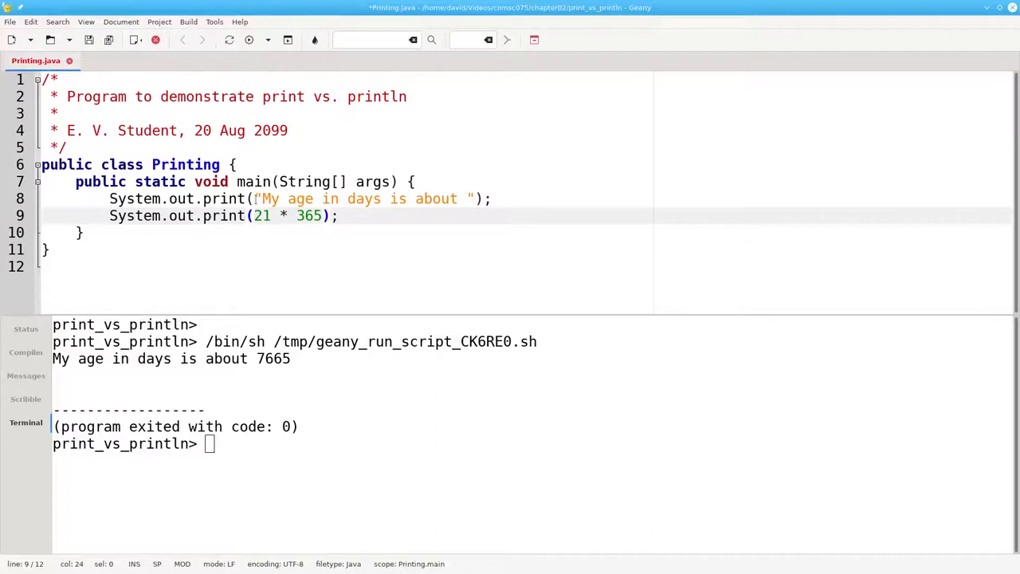
Compile and run the version with both lines using print
click(189, 22)
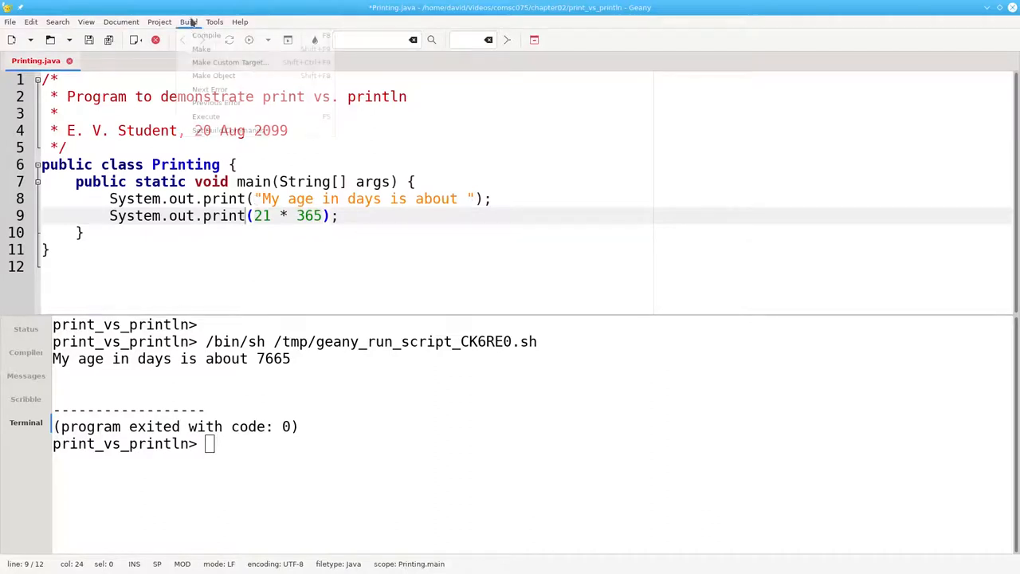
click(205, 35)
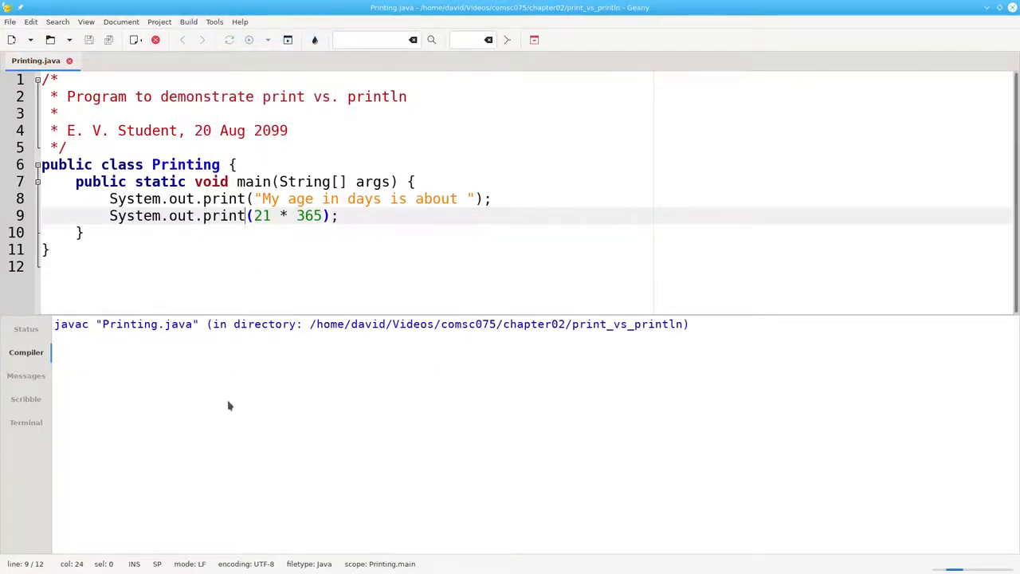
click(25, 422)
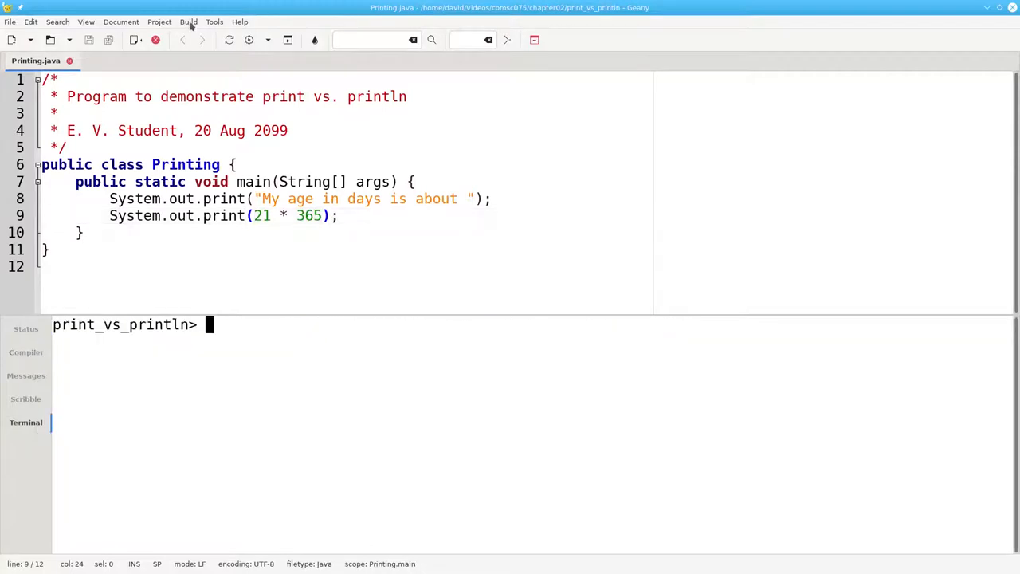
click(189, 21)
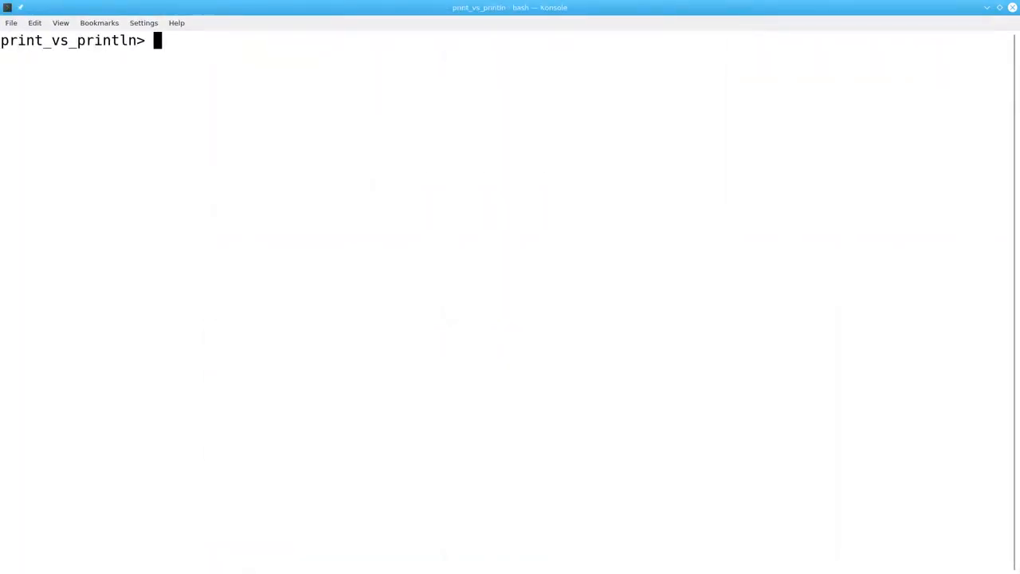
Run 'java Printing' in Konsole from the print_vs_println folder
text(java P)
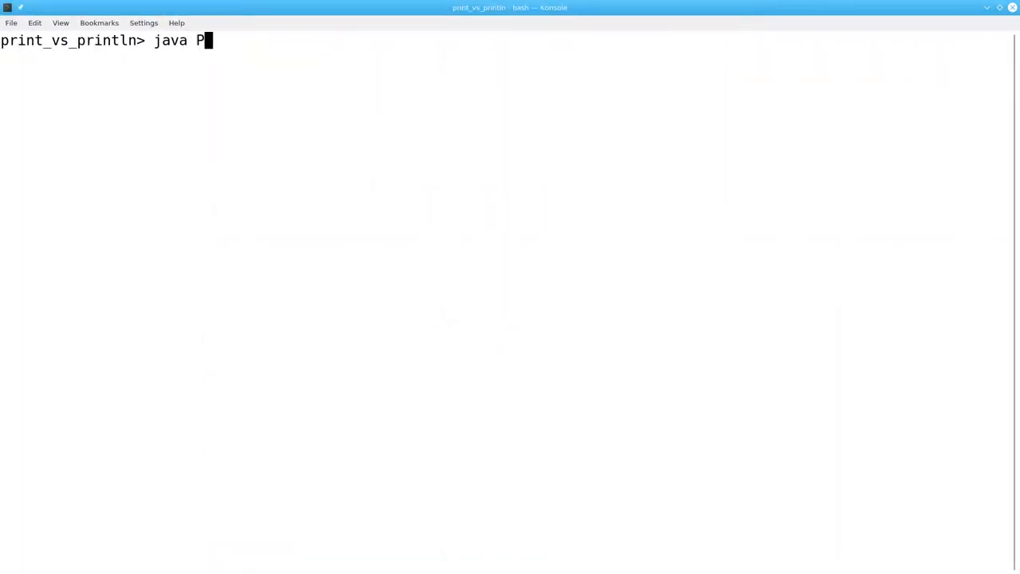
text(rinting)
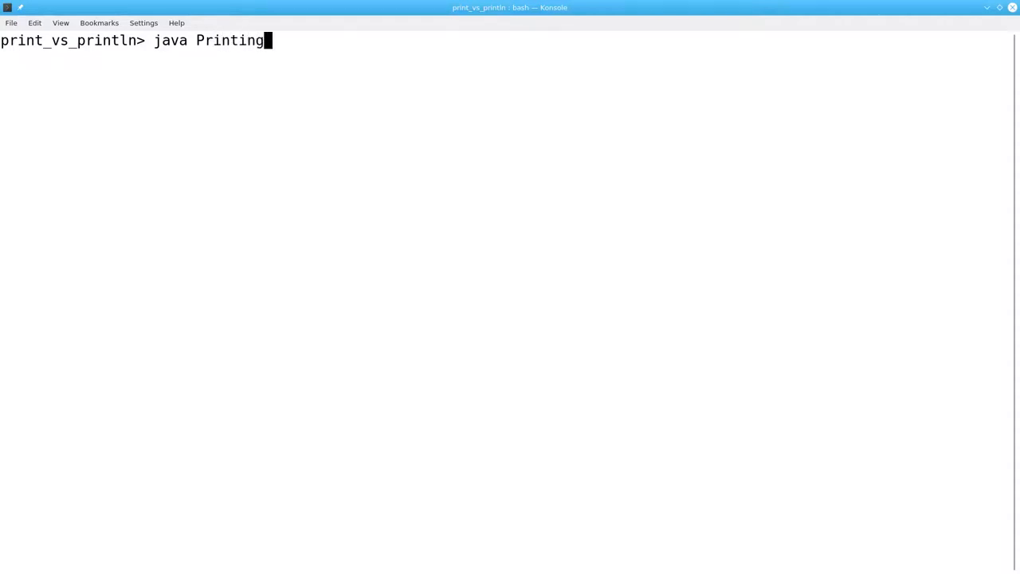
key(Return)
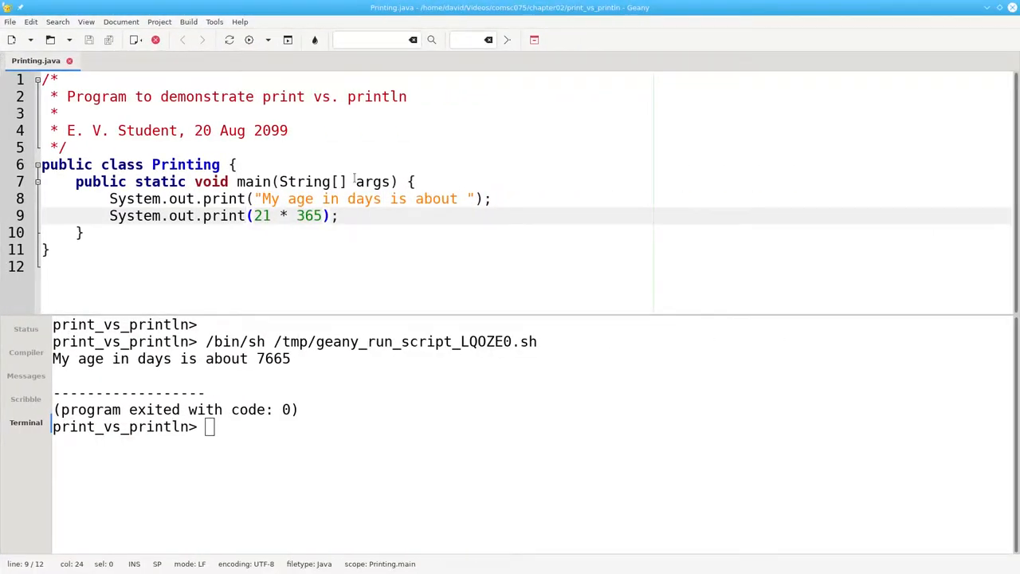
Append 'ln' to line 9 so it reads System.out.println
text(ln)
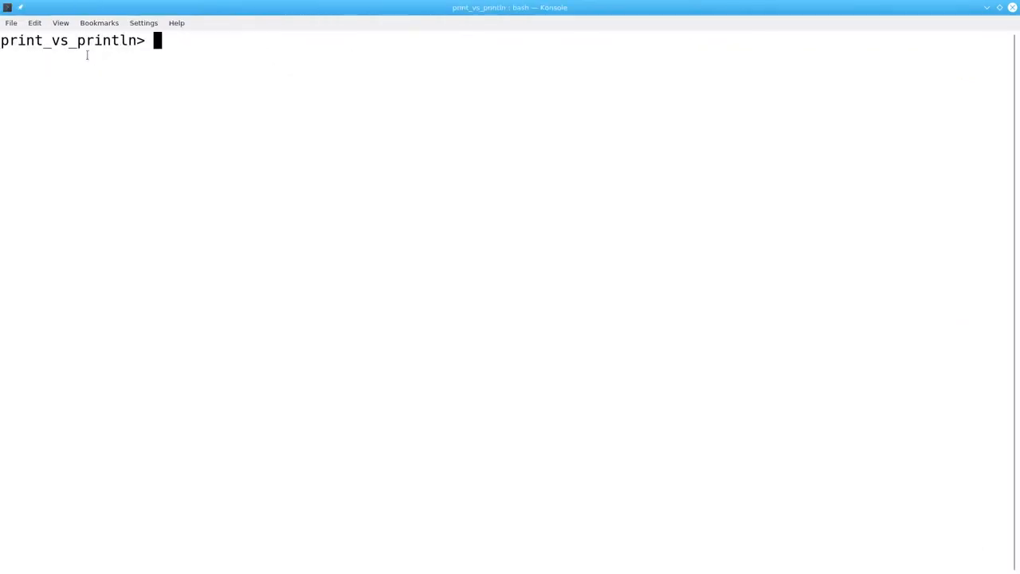
Type 'java Print' at the Konsole prompt
text(java Print)
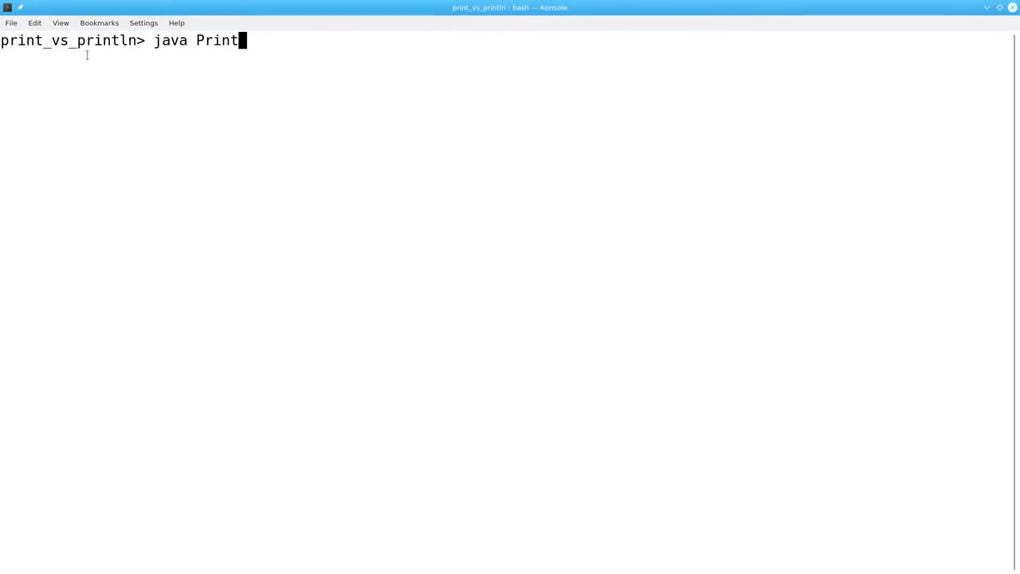